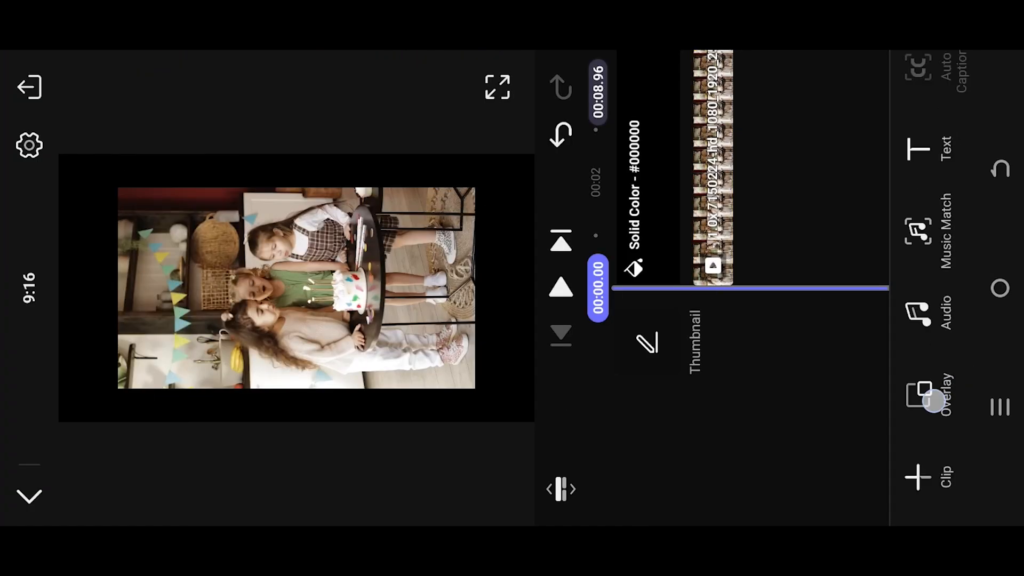
# Step: Place the girl-on-counter overlay clip in the right half using the Split Screen layout
pyautogui.click(940, 394)
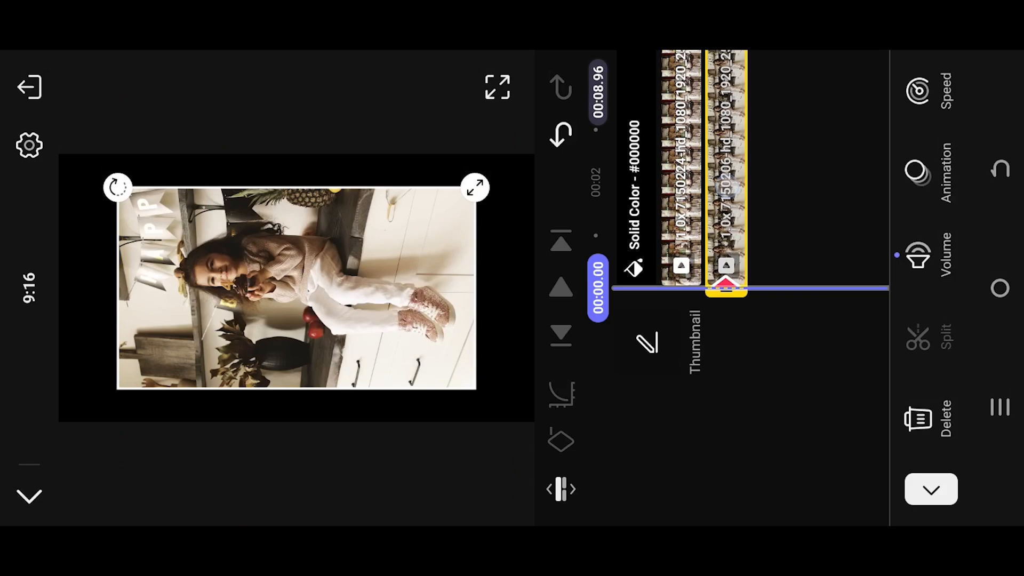
pyautogui.scroll(-3)
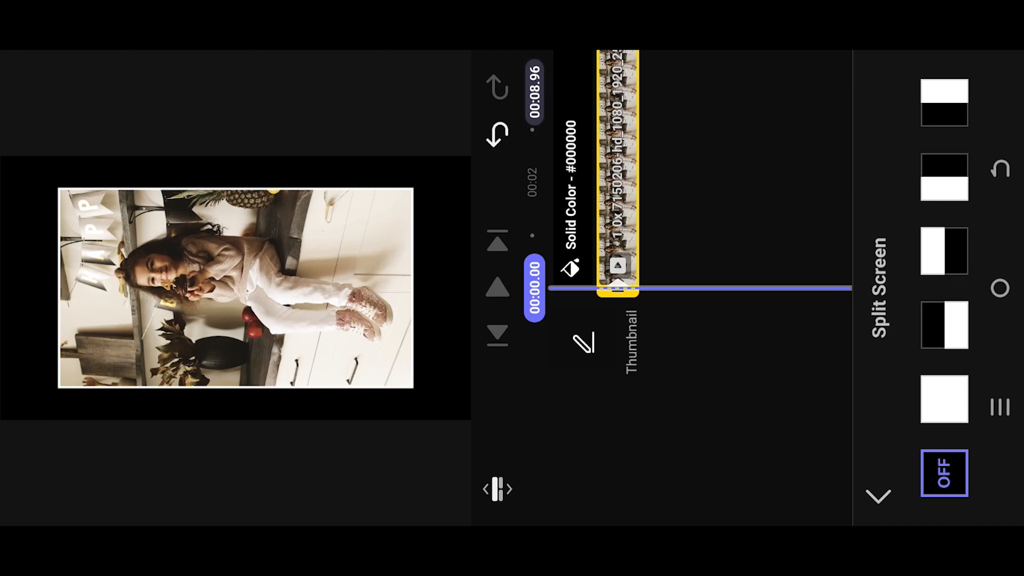
pyautogui.click(943, 324)
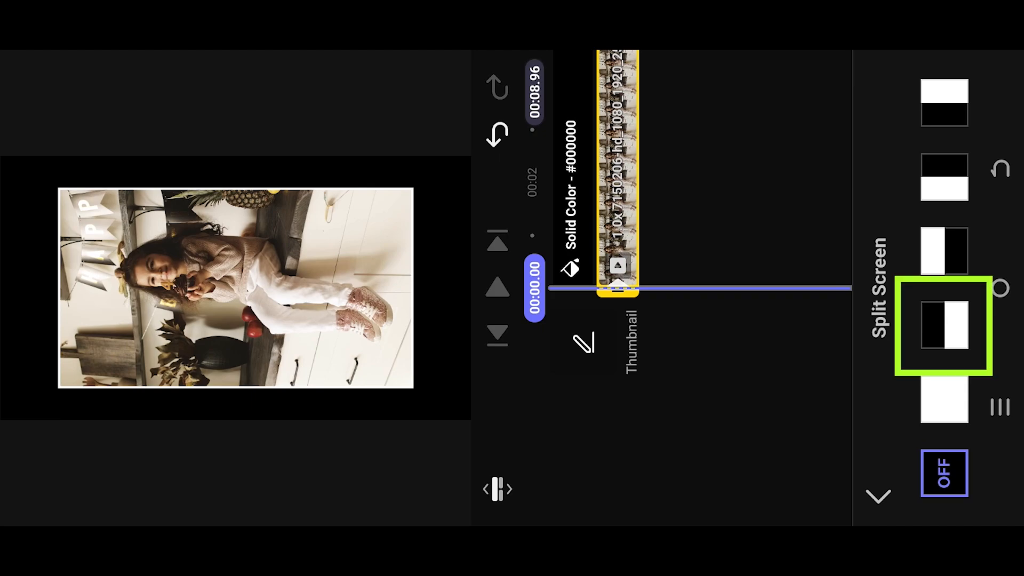
pyautogui.click(943, 329)
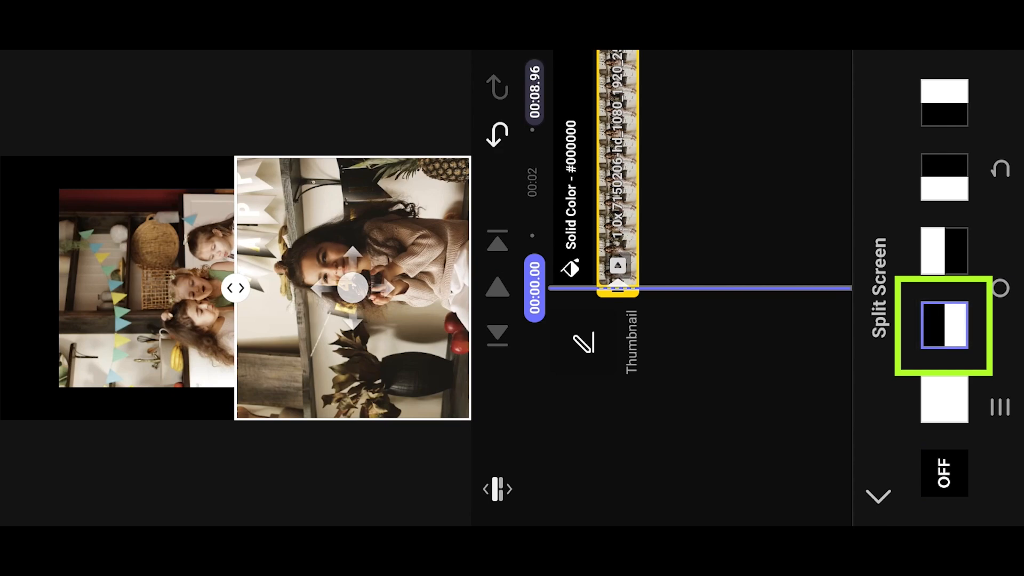
# Step: Place the birthday-party overlay clip in the left half beside the girl clip
pyautogui.click(943, 324)
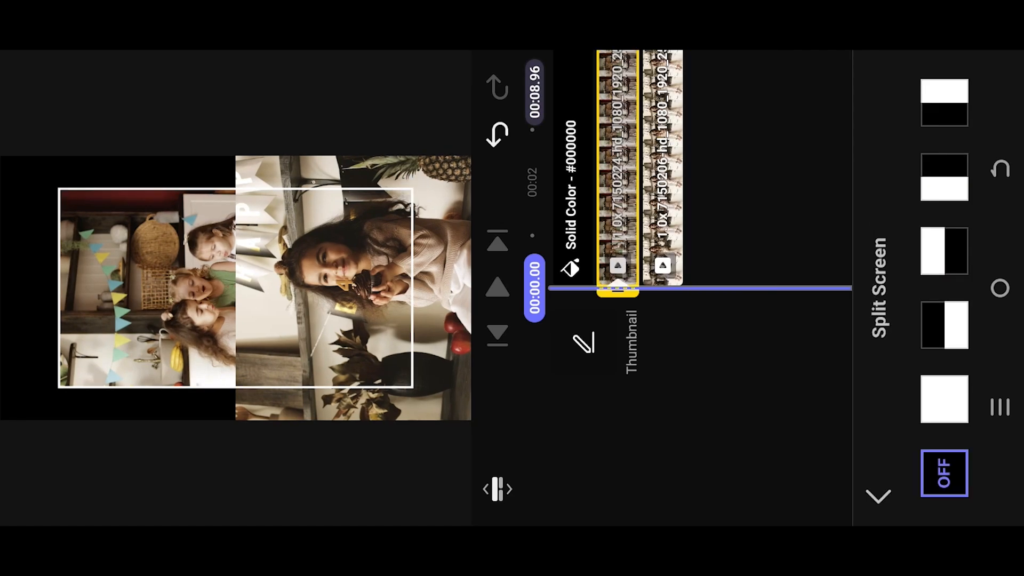
pyautogui.click(943, 254)
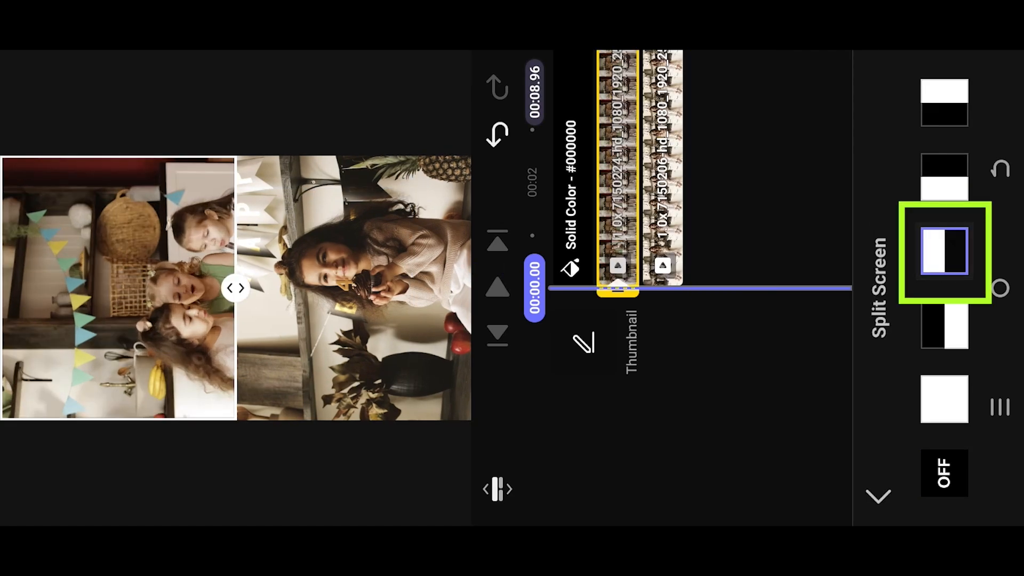